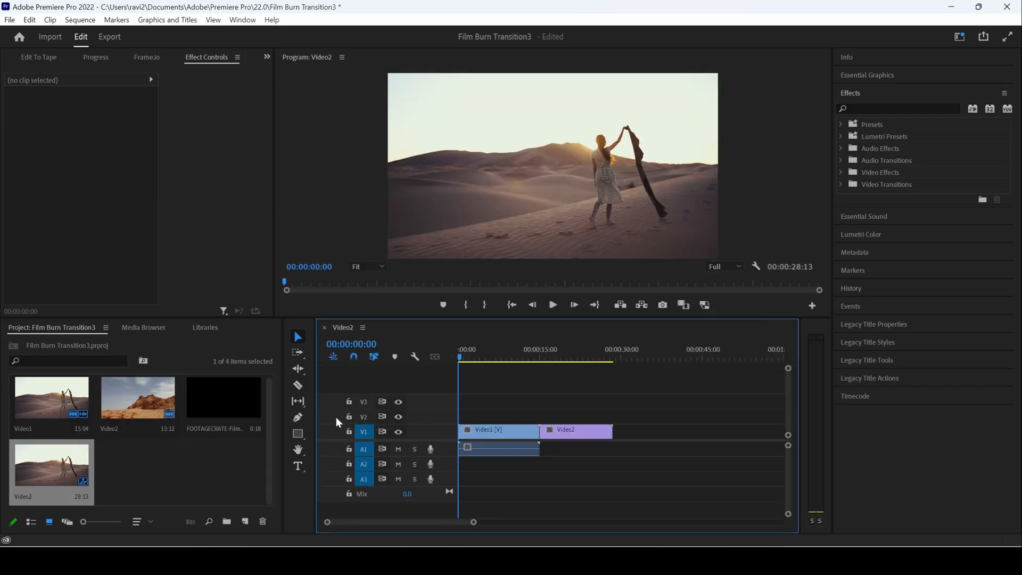
{"action": "mouse_move", "coordinate": [531, 354]}
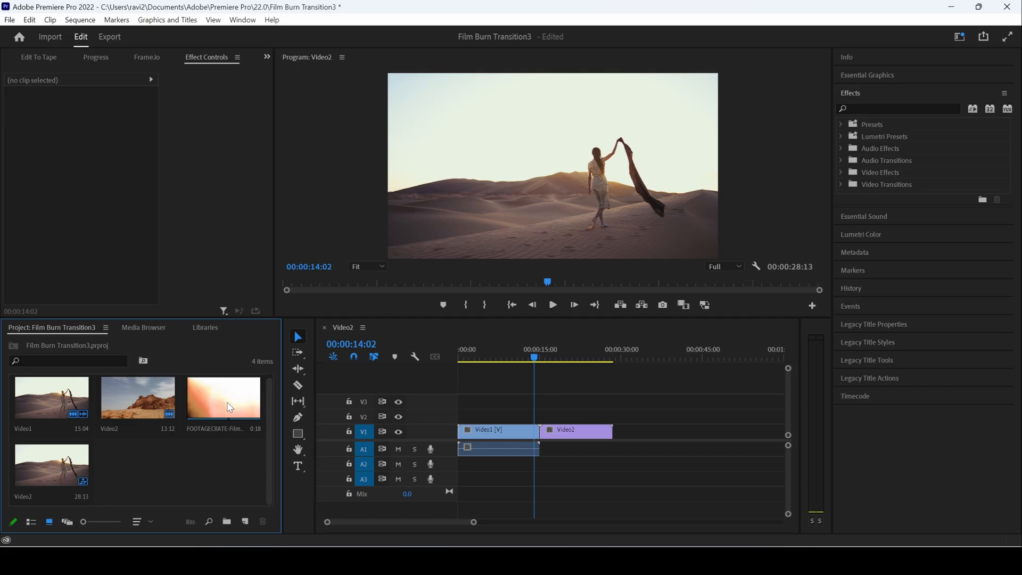
{"action": "mouse_move", "coordinate": [221, 414]}
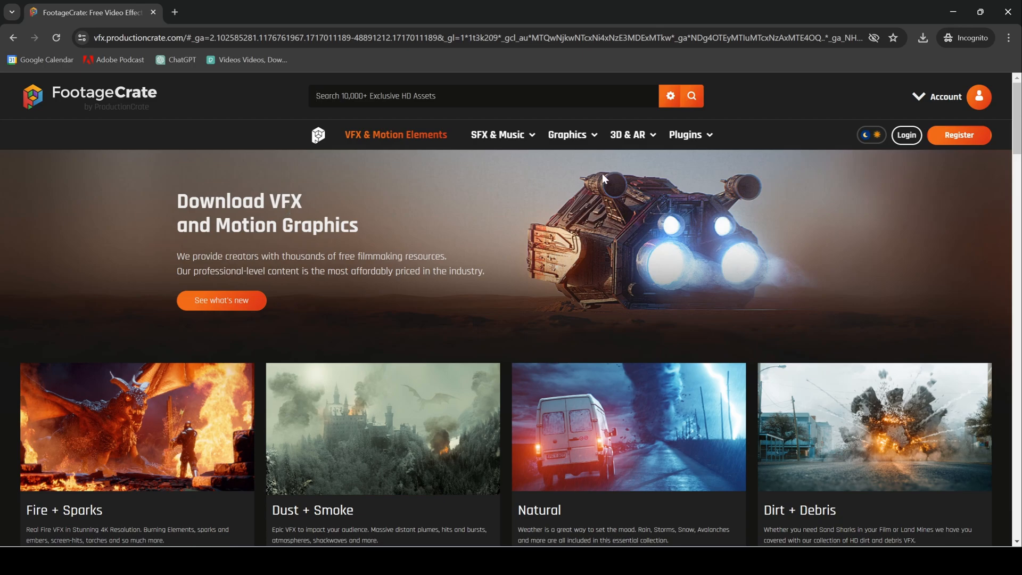
- Reveal the VFX & Motion Elements category list, including Transitions
{"action": "left_click", "coordinate": [685, 135]}
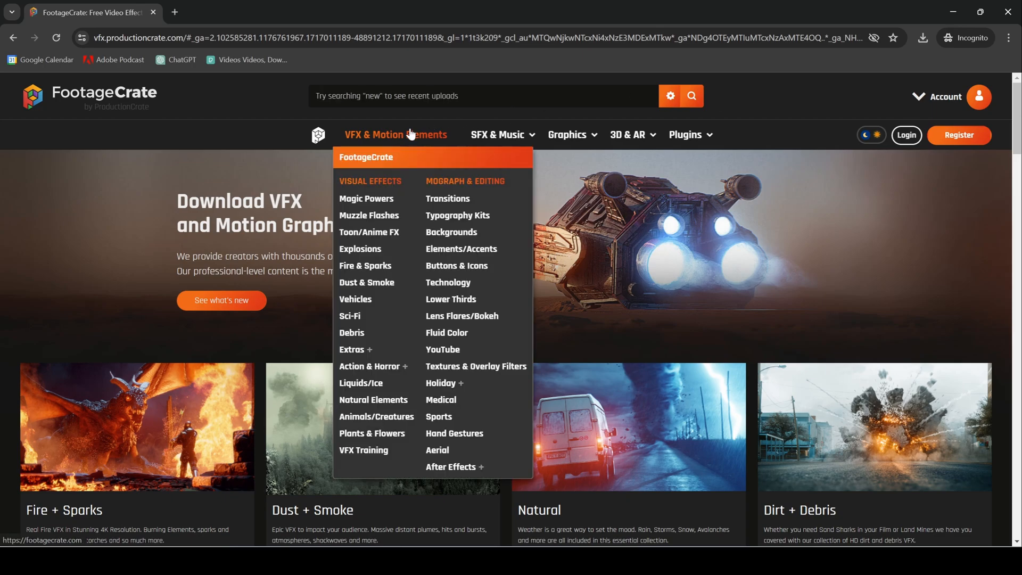
- Navigate Transitions > Lens Flares/Bokeh and scroll to the Film Burns collection
{"action": "left_click", "coordinate": [447, 198]}
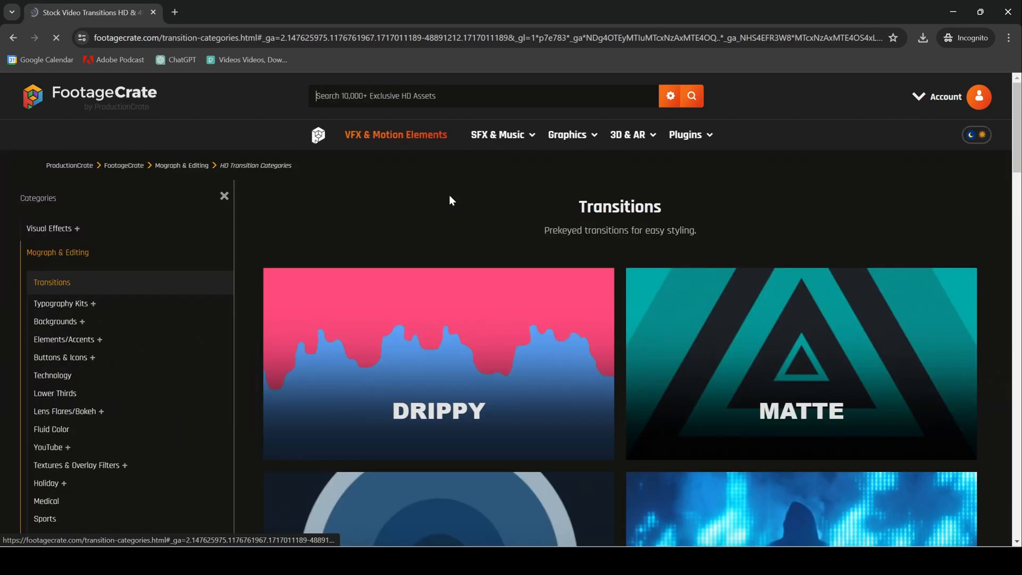
{"action": "scroll", "scroll_direction": "down", "scroll_amount": 3}
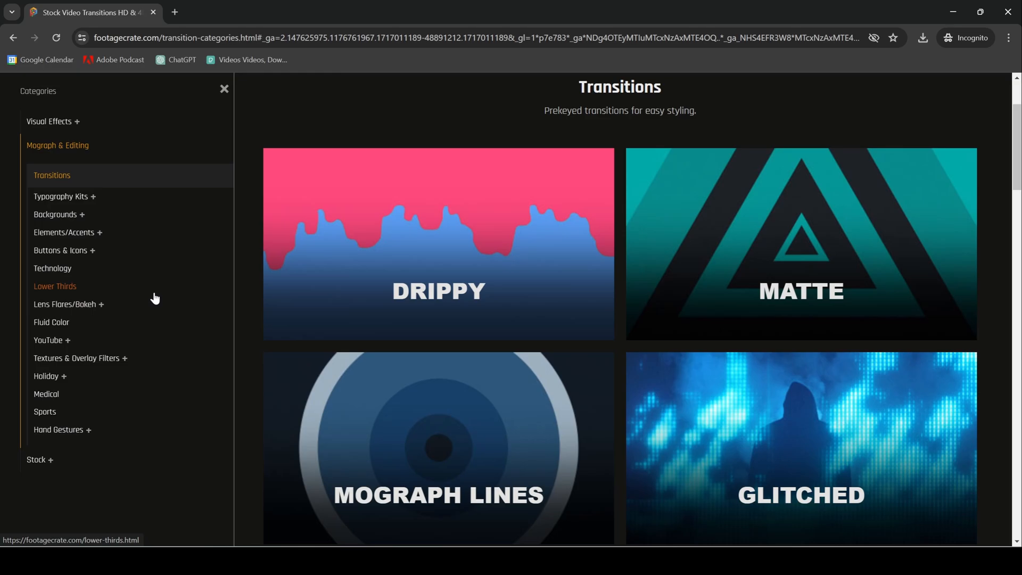
{"action": "left_click", "coordinate": [64, 304]}
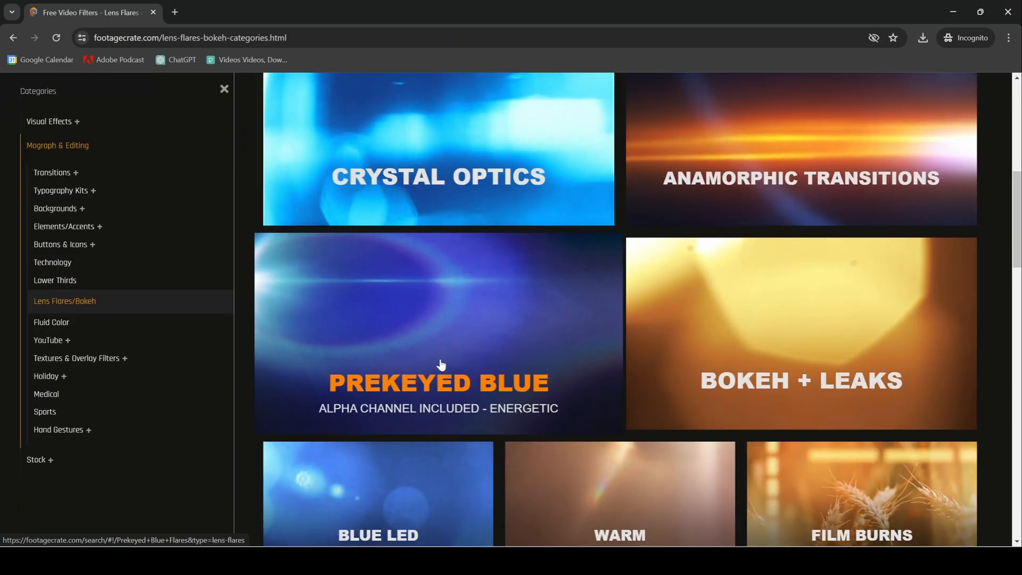
{"action": "scroll", "scroll_direction": "down", "scroll_amount": 3}
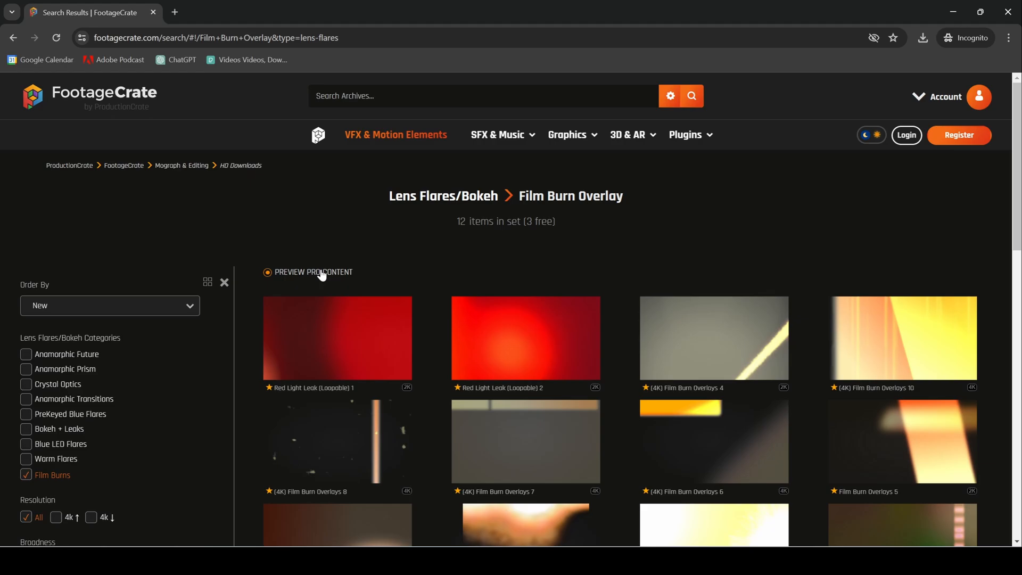
{"action": "left_click", "coordinate": [267, 276]}
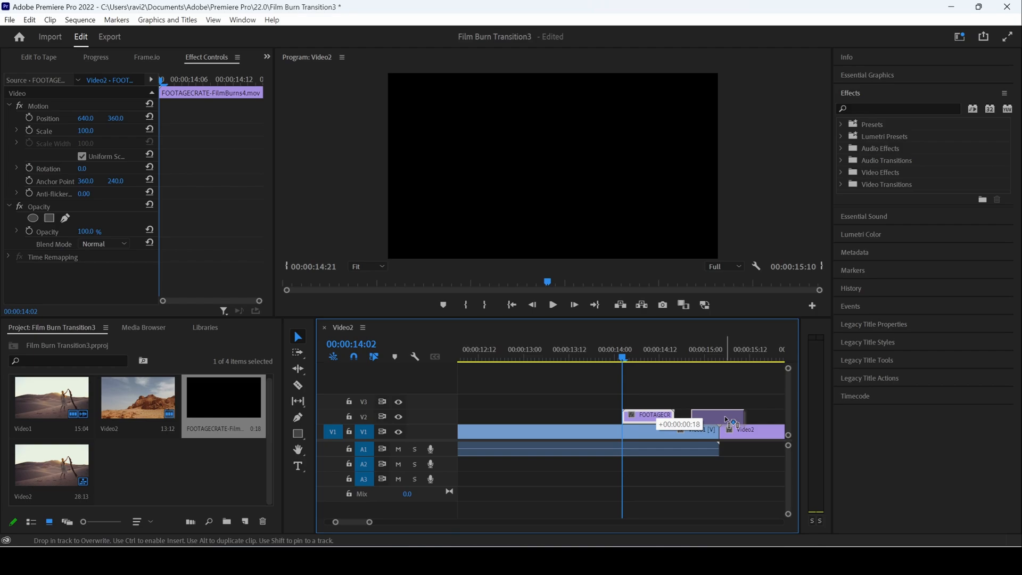
- Position FOOTAGECRATE-FilmBurns4.mov on V2 spanning the Video1–Video2 cut
{"action": "left_click_drag", "start_coordinate": [717, 417], "coordinate": [743, 430]}
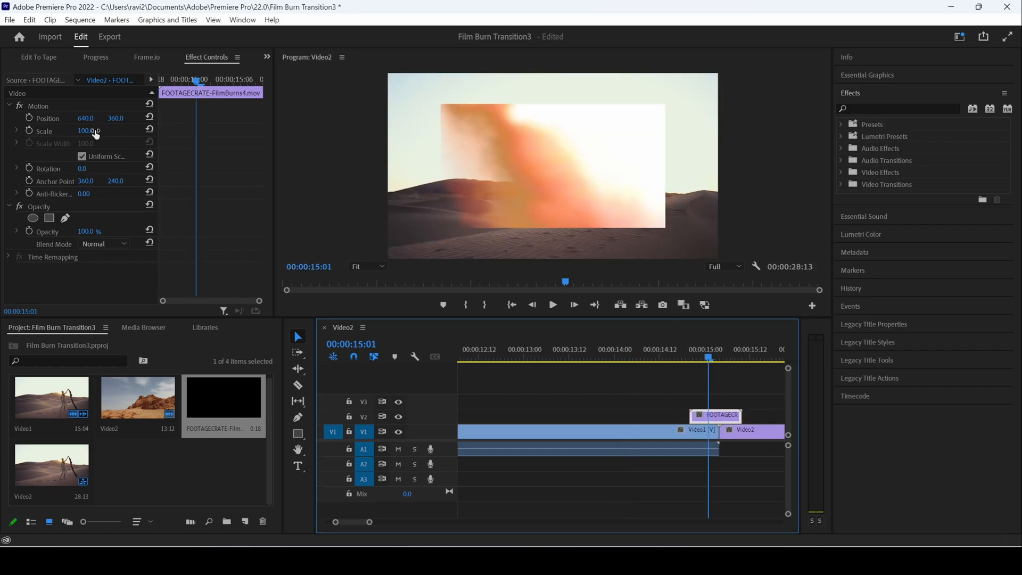
- Raise the overlay's Motion Scale to 161.0 so the burn fills the frame
{"action": "left_click_drag", "start_coordinate": [85, 131], "coordinate": [95, 131]}
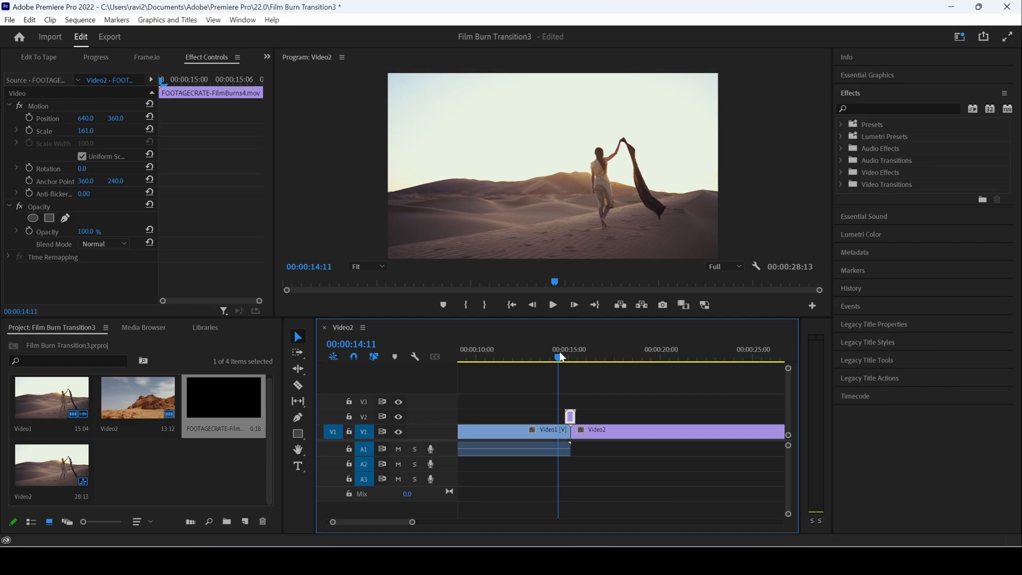
- Play back from just before the cut through the burn into Video2, then replay it
{"action": "left_click", "coordinate": [552, 305]}
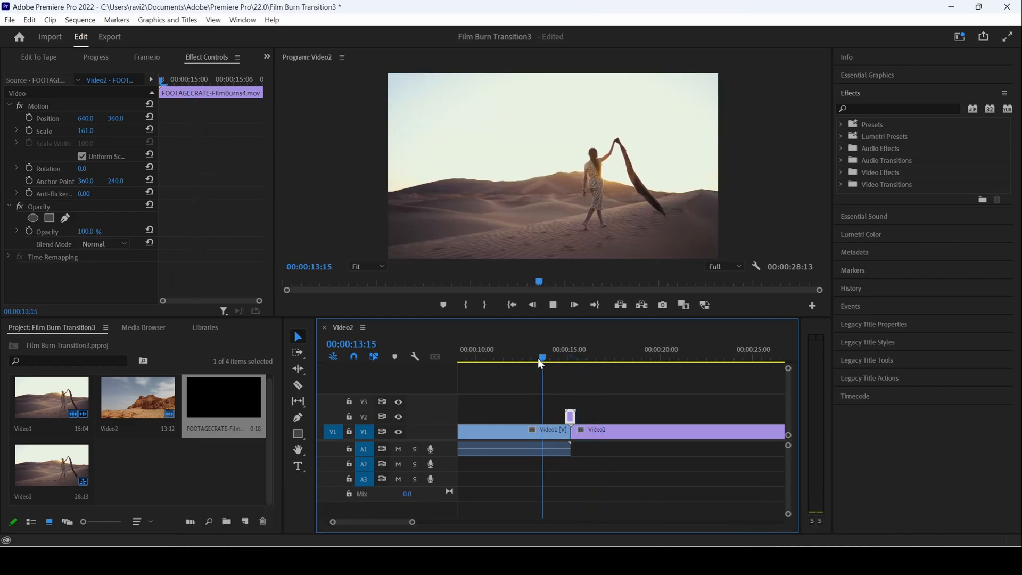
{"action": "left_click", "coordinate": [579, 358]}
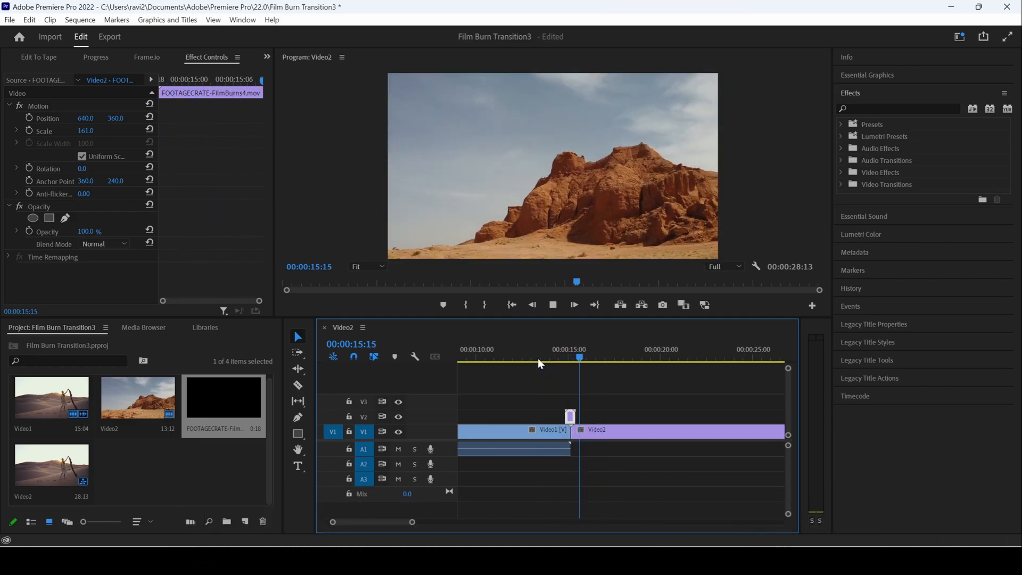